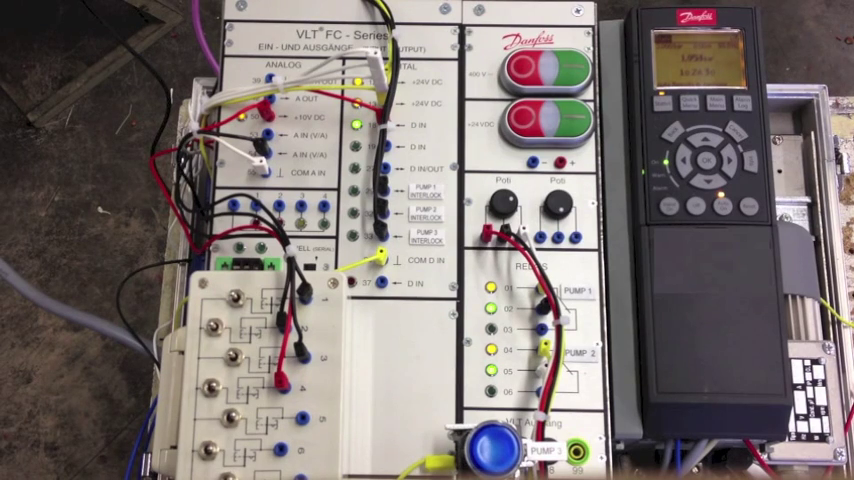
Start Pump 3 with its blue push-button lamp so the indicator lights
click(494, 441)
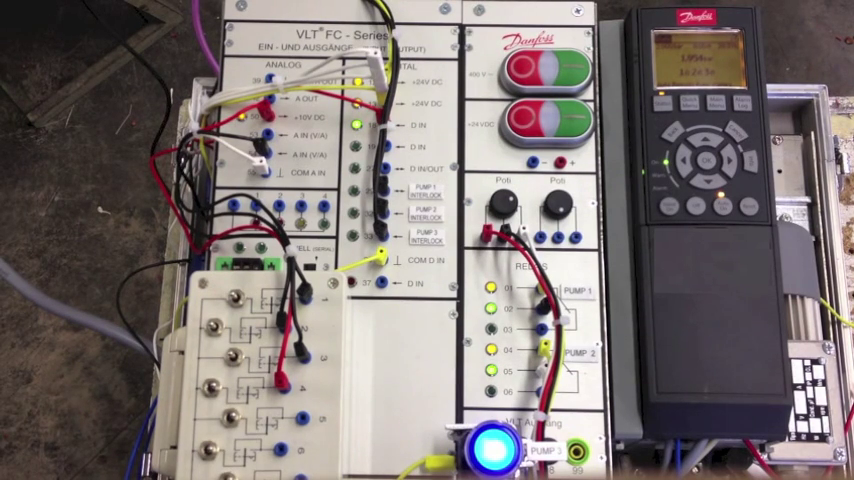